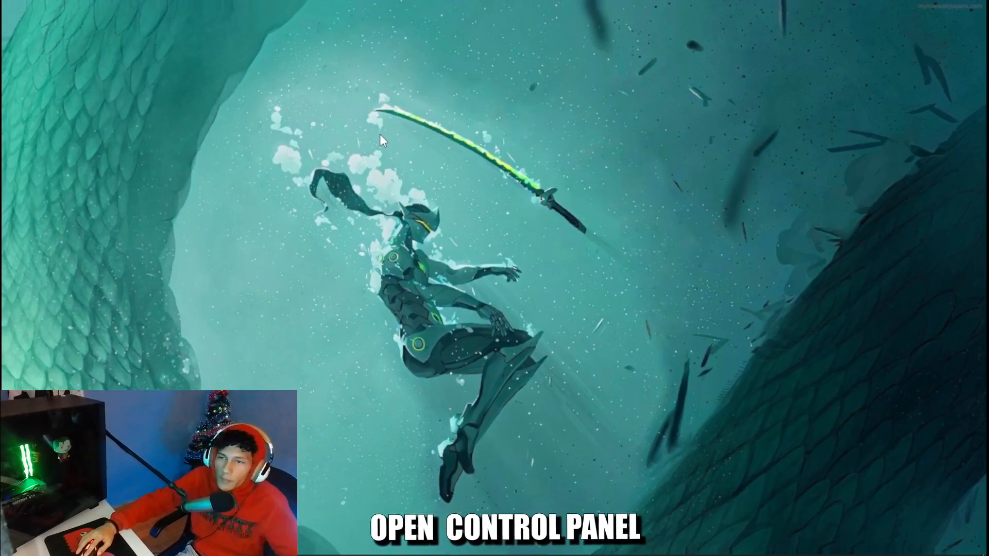
Launch the NVIDIA Control Panel from the desktop shortcut menu, landing on desktop colour settings
{"action": "right_click", "coordinate": [381, 140]}
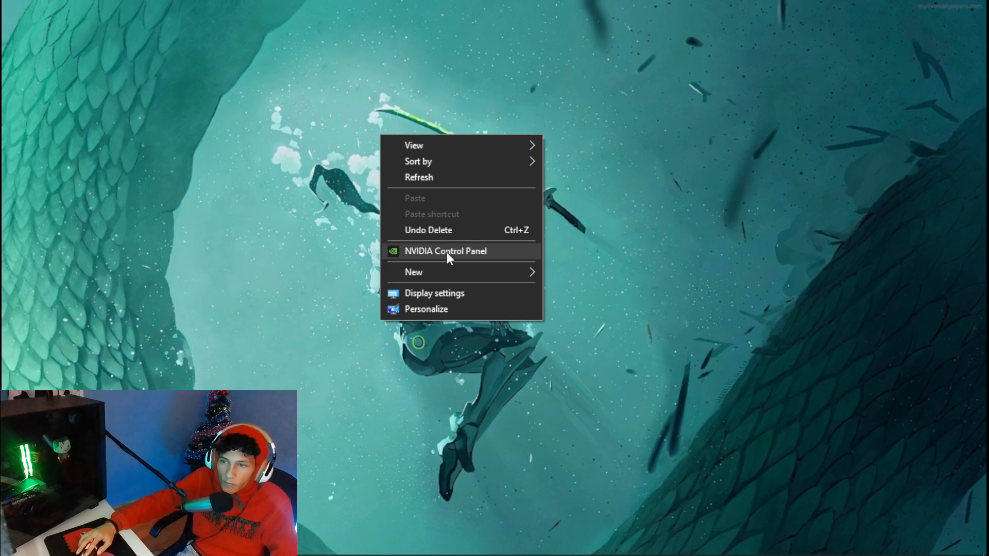
{"action": "left_click", "coordinate": [445, 251]}
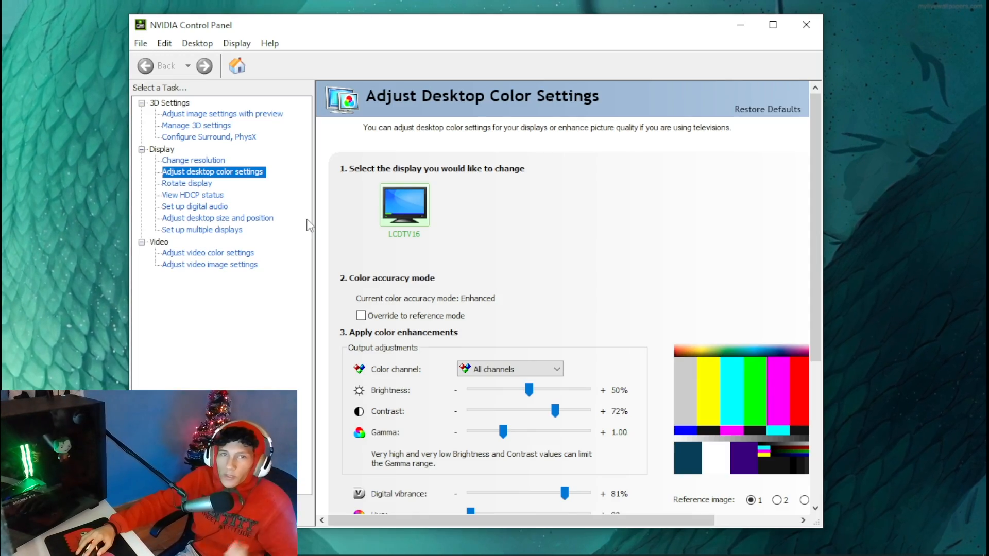
{"action": "mouse_move", "coordinate": [208, 252]}
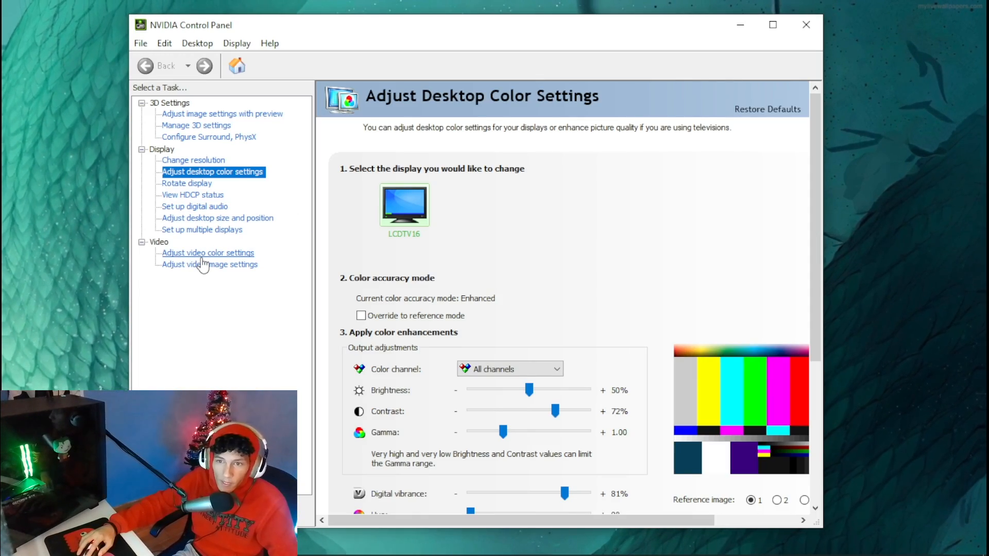
Show the video colour page: brightness 60%, contrast 50%, hue 179°, saturation 58%
{"action": "left_click", "coordinate": [208, 253]}
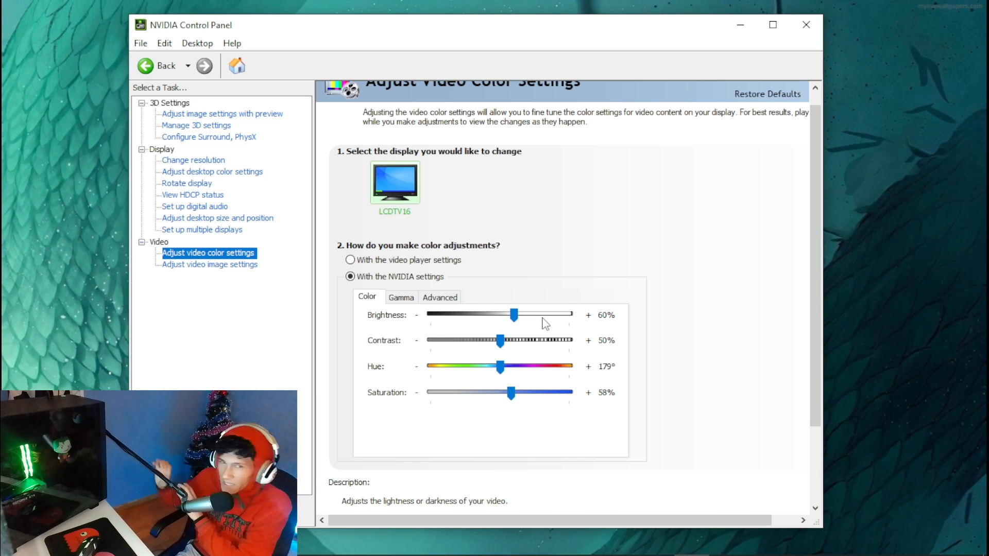
{"action": "mouse_move", "coordinate": [335, 221]}
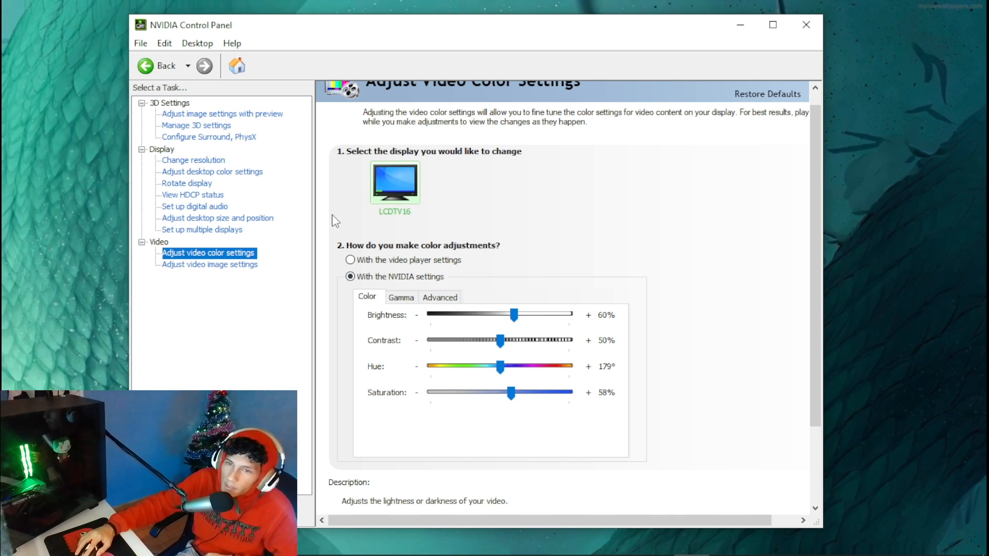
{"action": "mouse_move", "coordinate": [211, 173]}
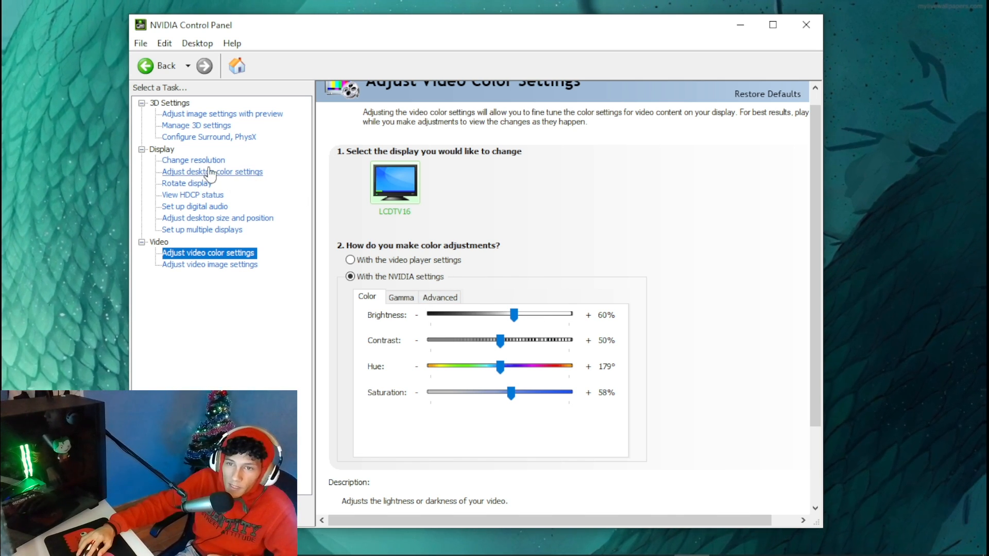
Return to the desktop colour settings page and review it, with digital vibrance at 81%
{"action": "left_click", "coordinate": [212, 172]}
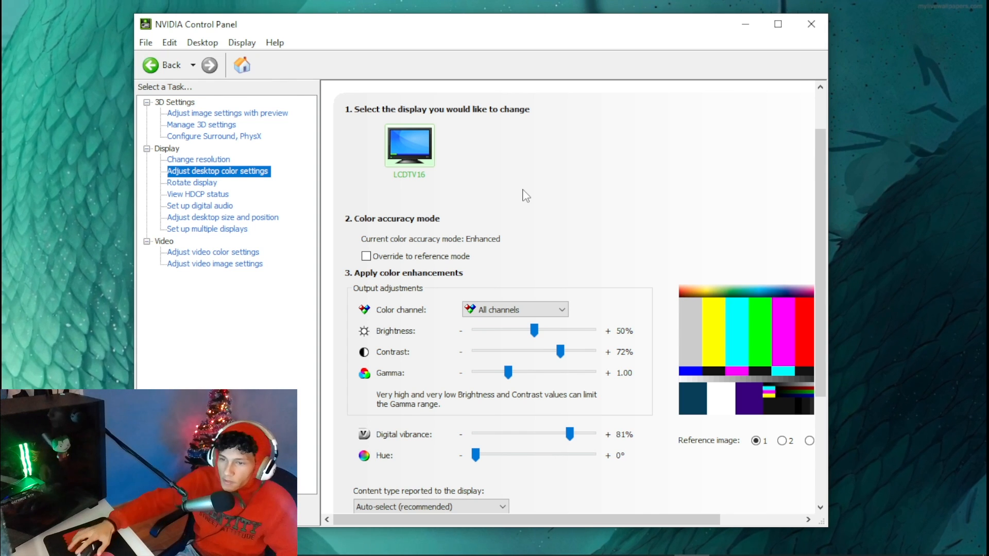
{"action": "scroll", "scroll_direction": "down", "scroll_amount": 3}
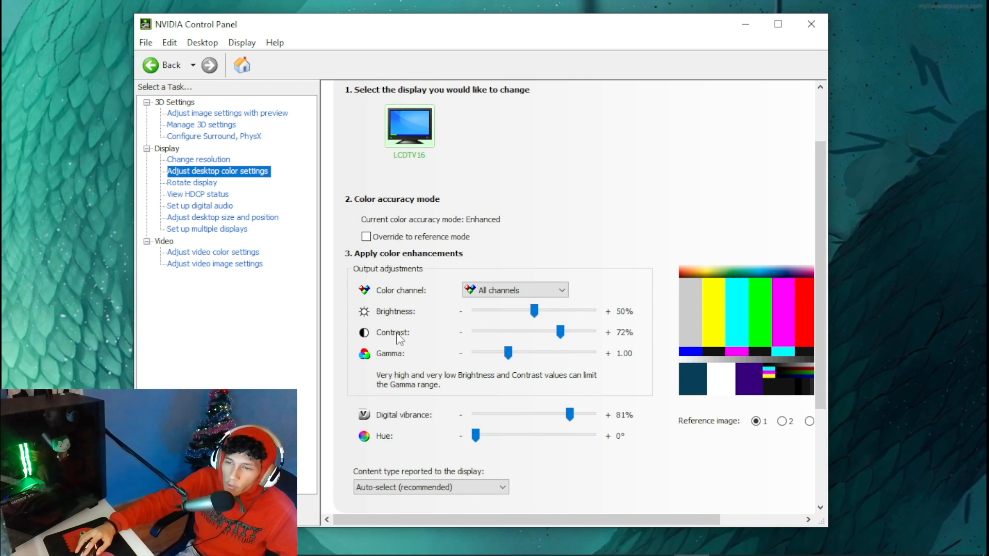
{"action": "mouse_move", "coordinate": [596, 327]}
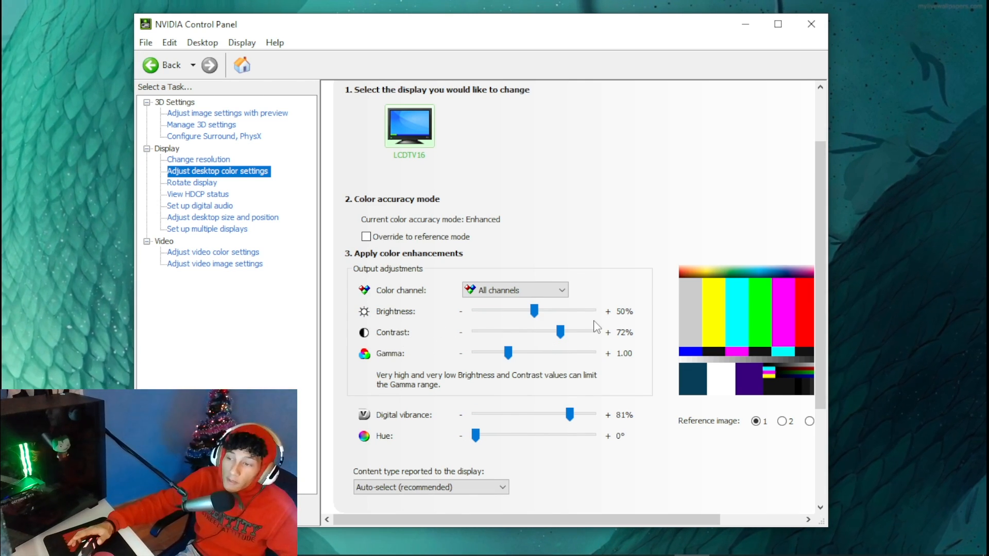
{"action": "scroll", "scroll_direction": "down", "scroll_amount": 3}
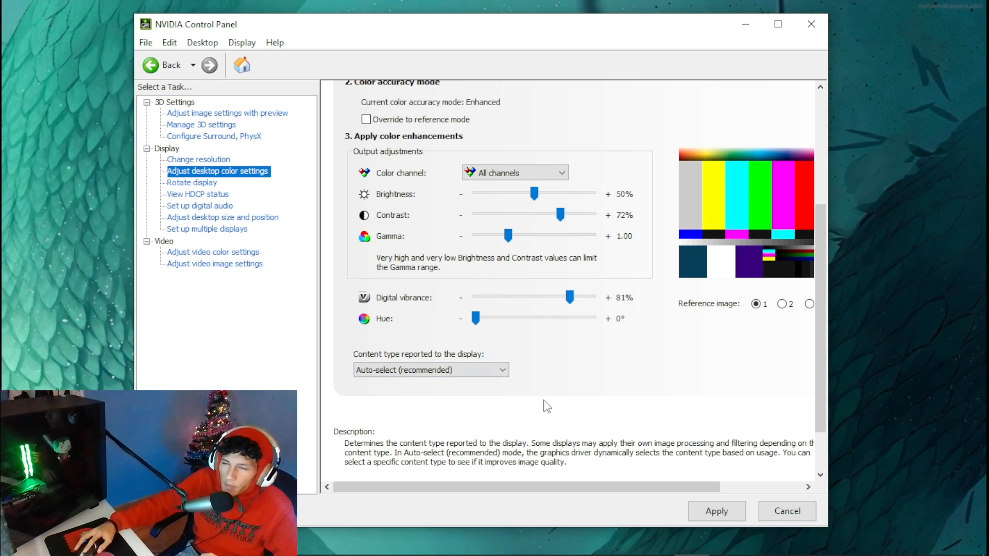
{"action": "mouse_move", "coordinate": [550, 307]}
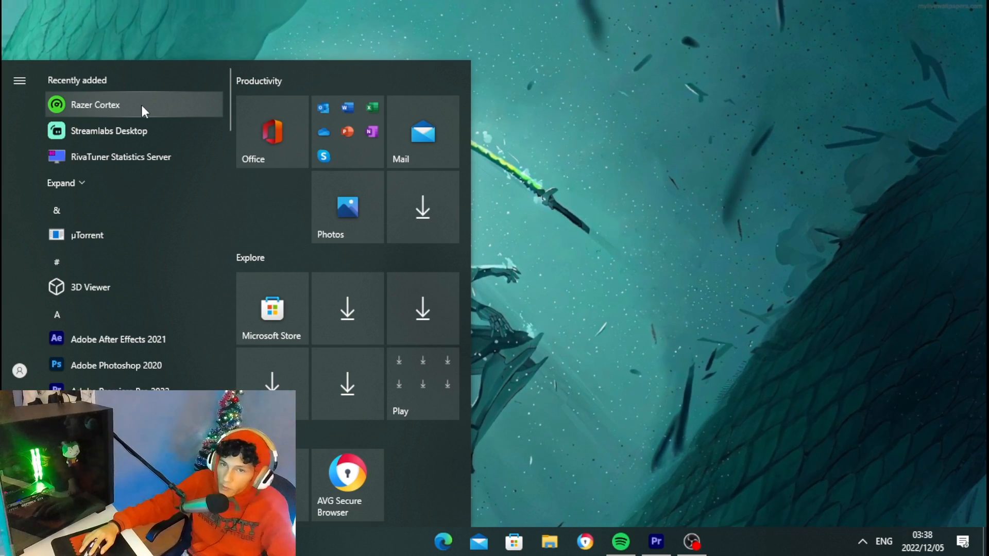
Launch Razer Cortex and open Valorant's Game Booster optimization page, predicting 186 FPS
{"action": "left_click", "coordinate": [95, 104]}
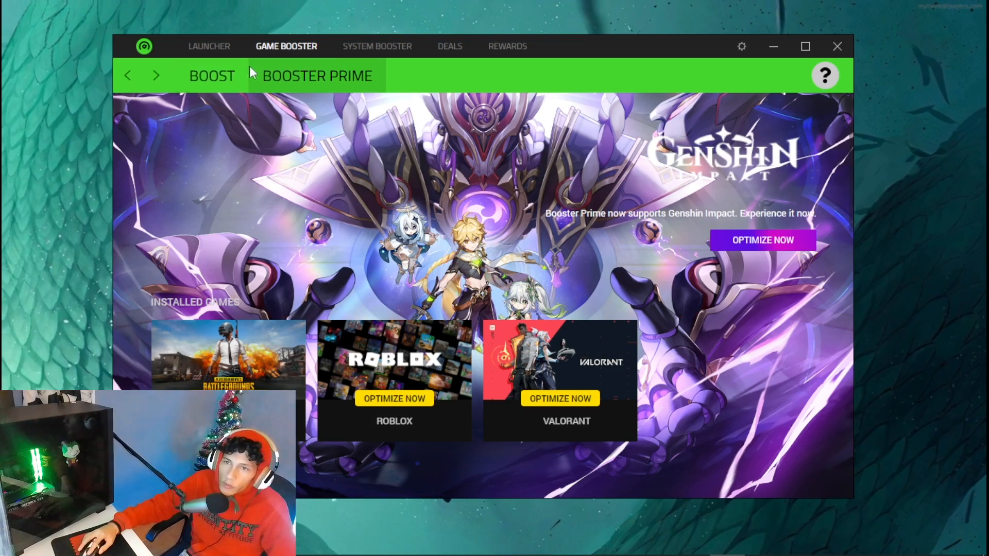
{"action": "scroll", "scroll_direction": "down", "scroll_amount": 3}
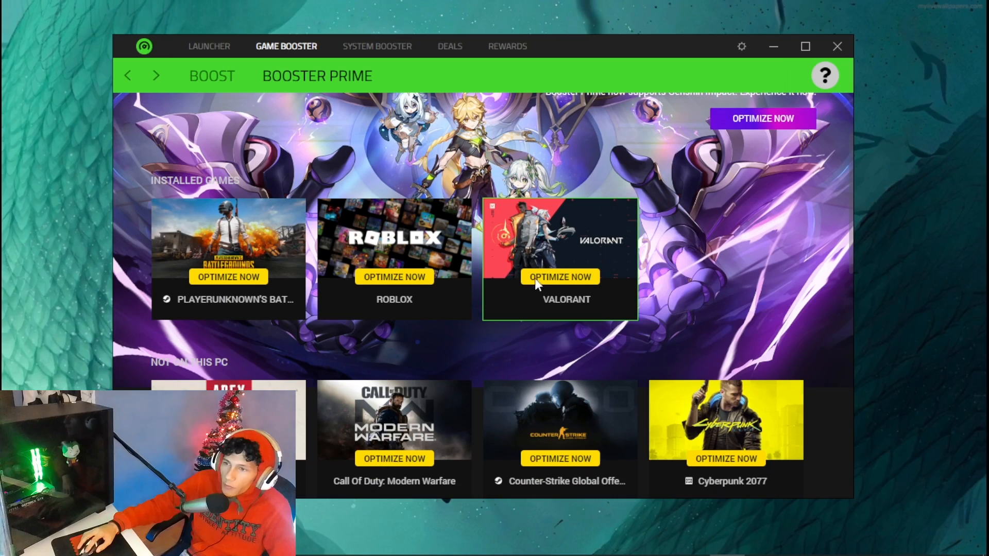
{"action": "left_click", "coordinate": [558, 276]}
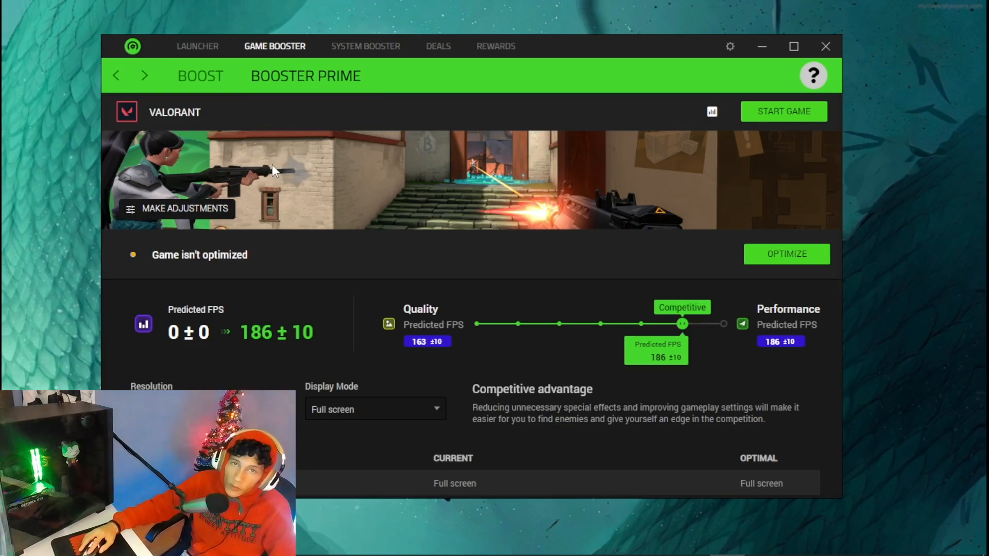
Enable Valorant's custom colour adjustments with brightness 18 and digital vibrance 79, and save
{"action": "left_click", "coordinate": [185, 208]}
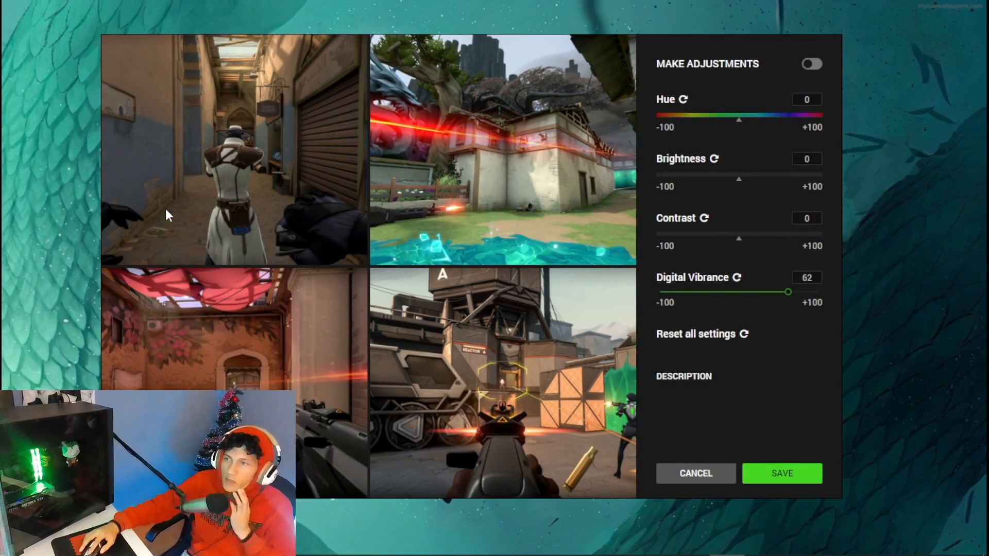
{"action": "left_click", "coordinate": [811, 63]}
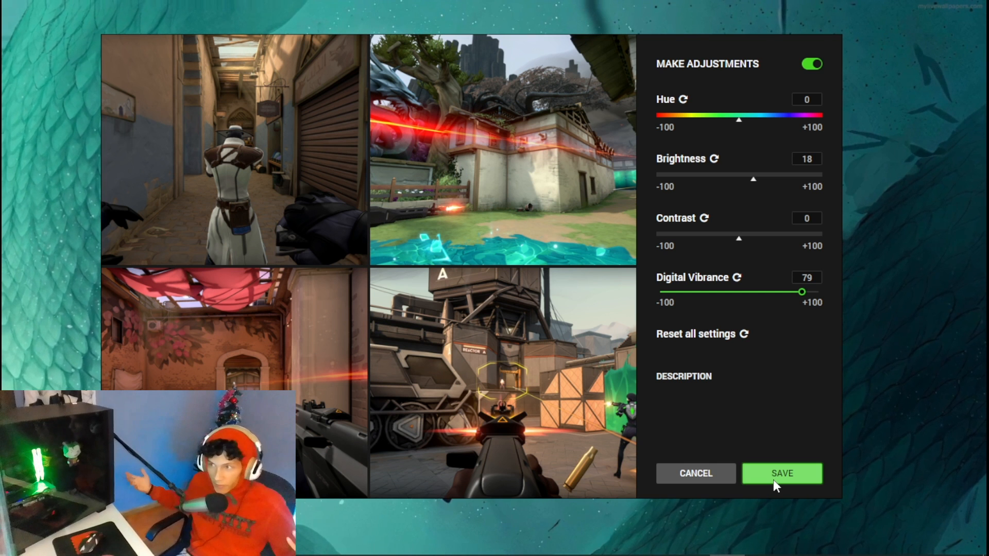
{"action": "left_click", "coordinate": [781, 474]}
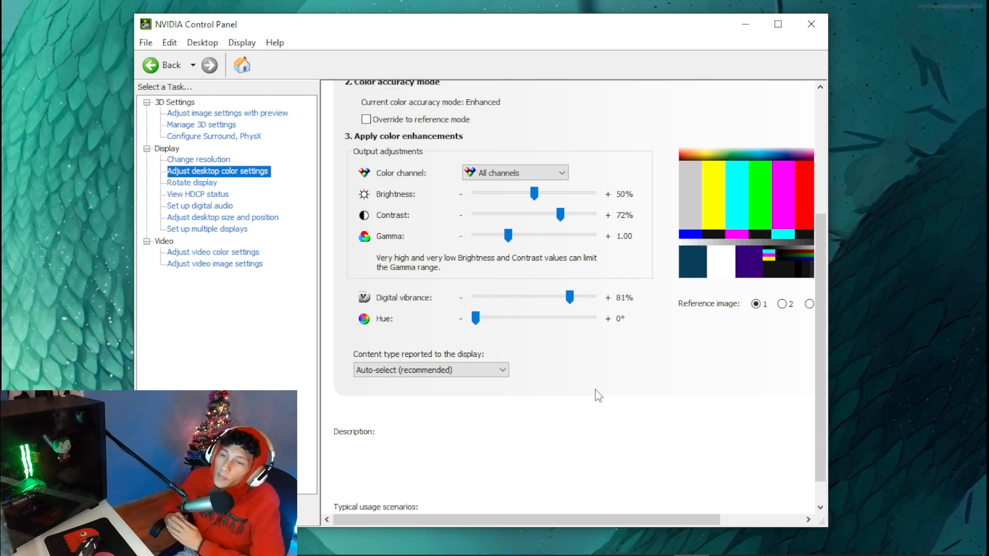